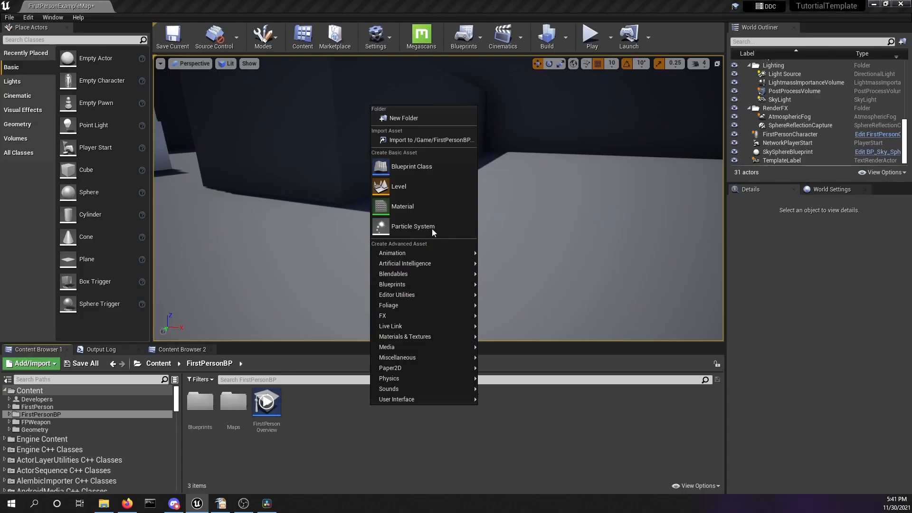
mouse_move(411, 166)
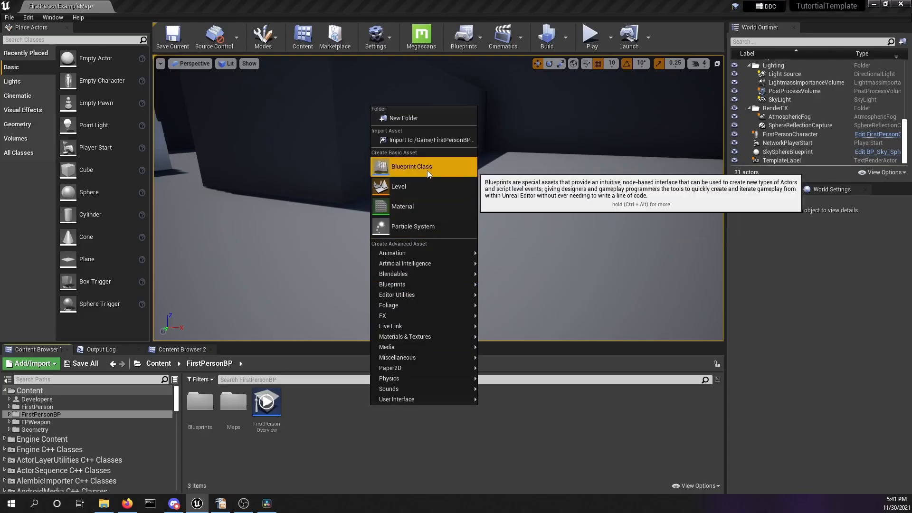
Step: Create a new Actor Blueprint class named SplineActor in FirstPersonBP and begin editing it
left_click(410, 166)
type("Splin")
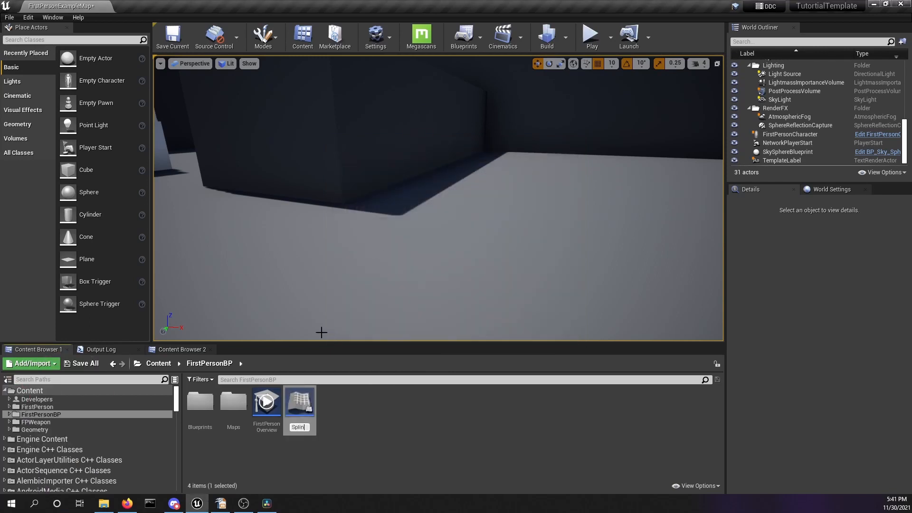
double_click(299, 401)
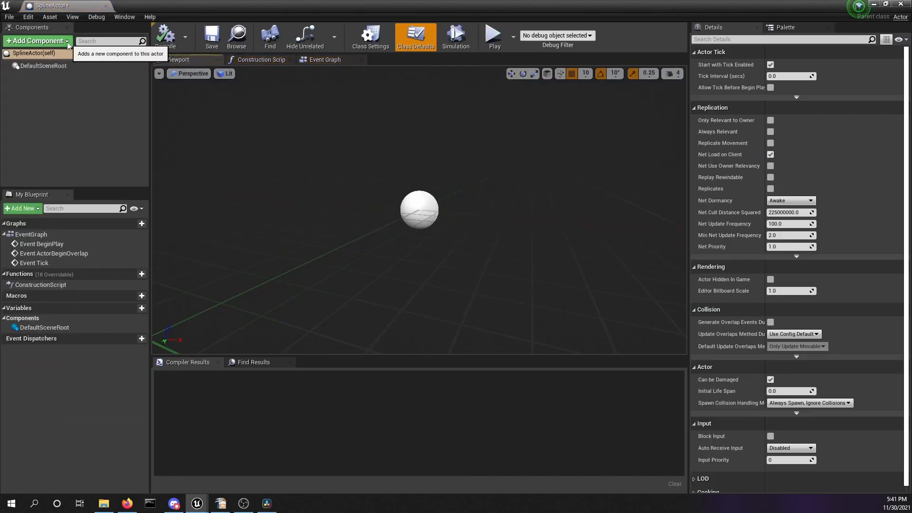
Step: Add a Spline component under SplineActor's root via the 'spline' search
left_click(37, 41)
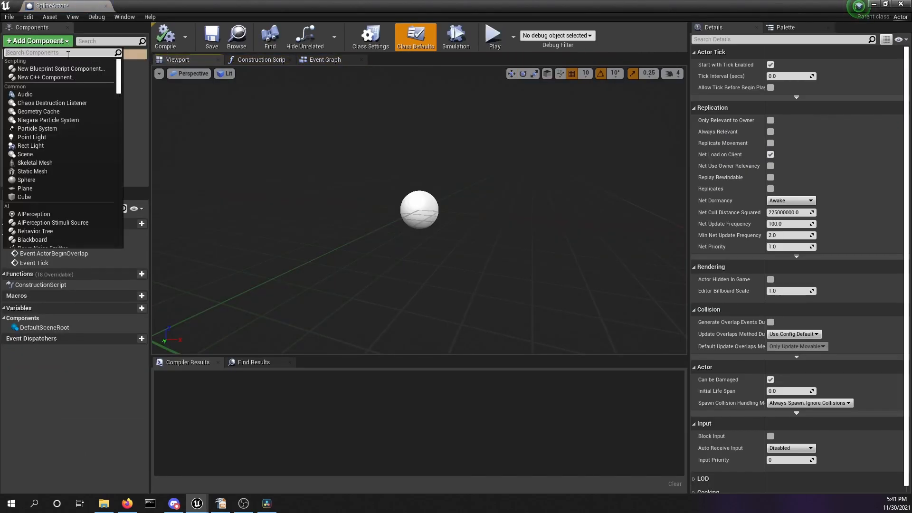
type("spline")
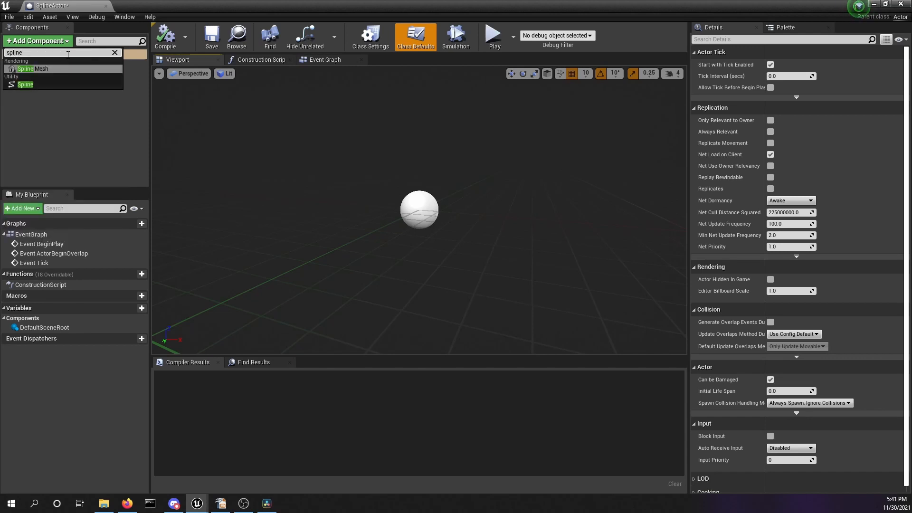
mouse_move(25, 84)
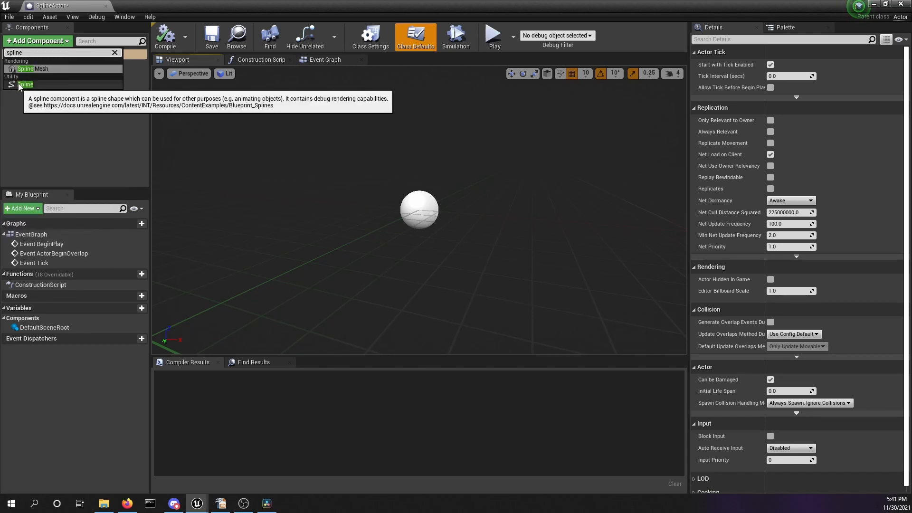
left_click(25, 84)
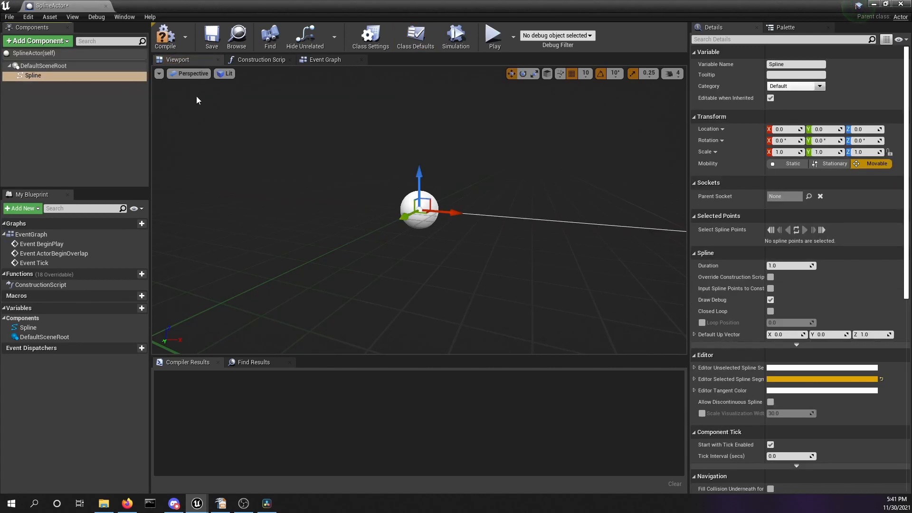
left_click(165, 37)
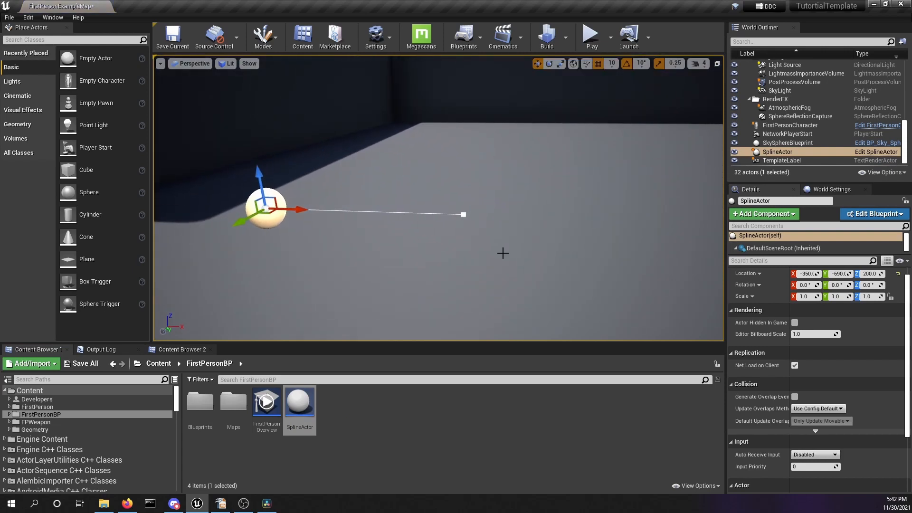
Step: Insert a new midway point on the placed SplineActor's spline in the level to curve its path
left_click(463, 214)
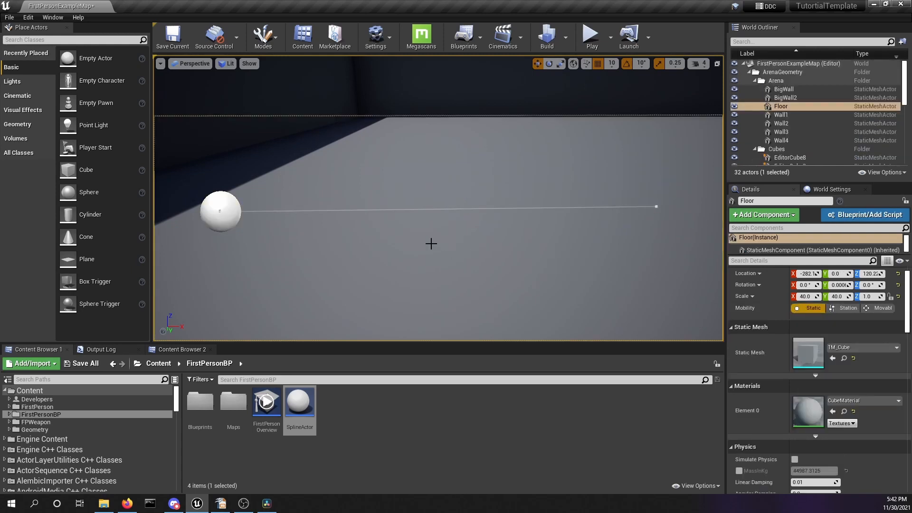
mouse_move(632, 208)
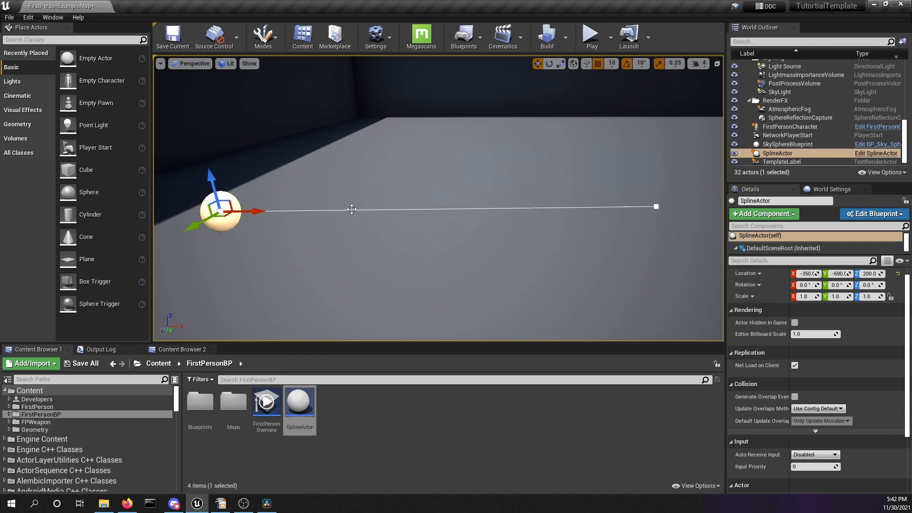
right_click(351, 209)
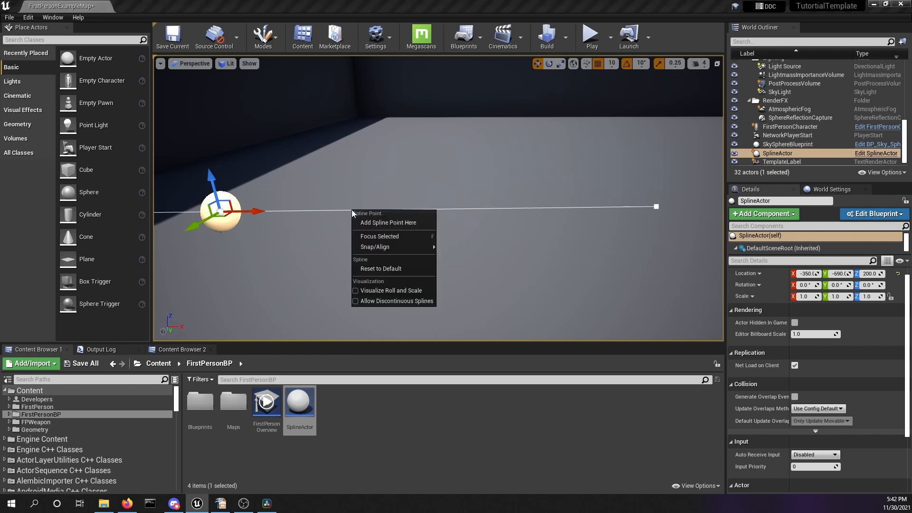
mouse_move(387, 222)
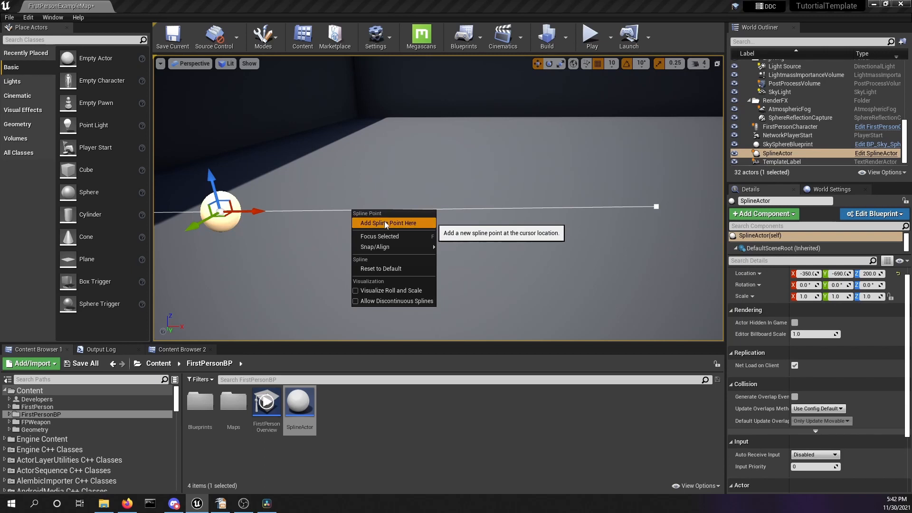
left_click(385, 222)
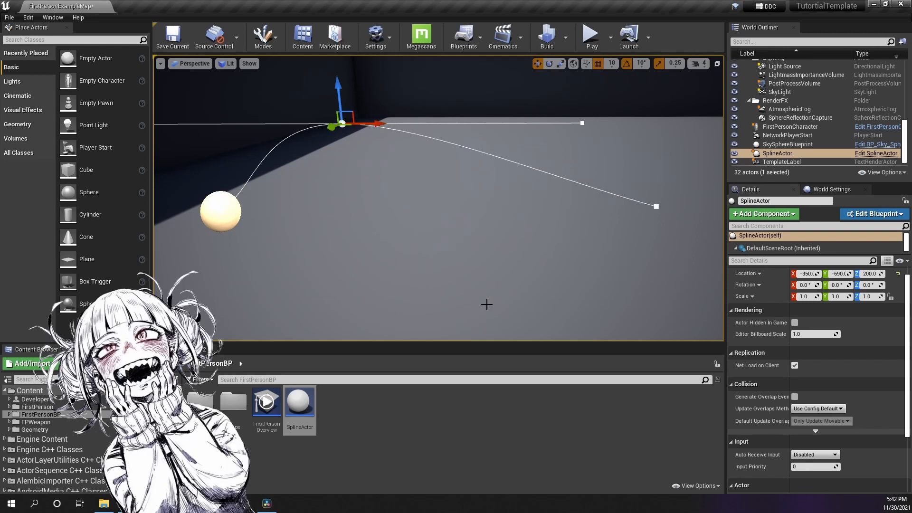
left_click(299, 400)
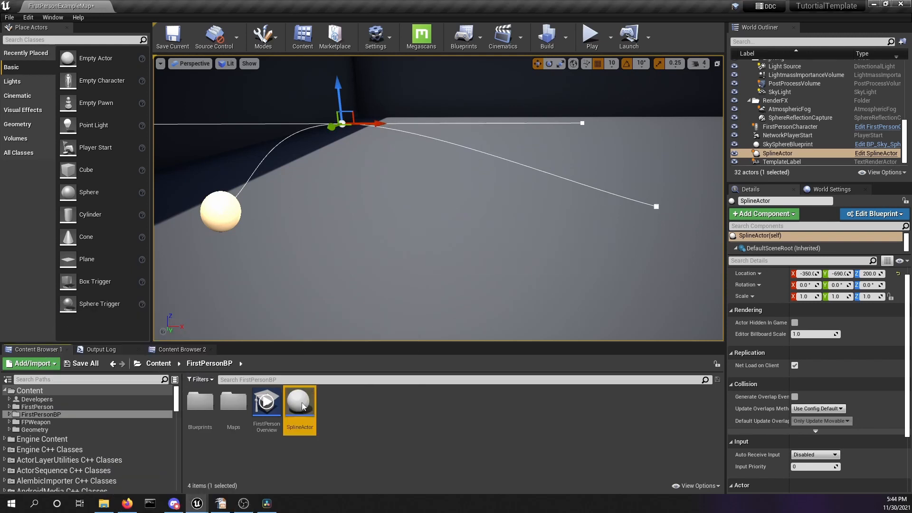
Step: Add a Sphere component to SplineActor and give it the BasicAsset01 material in the viewport preview
double_click(299, 401)
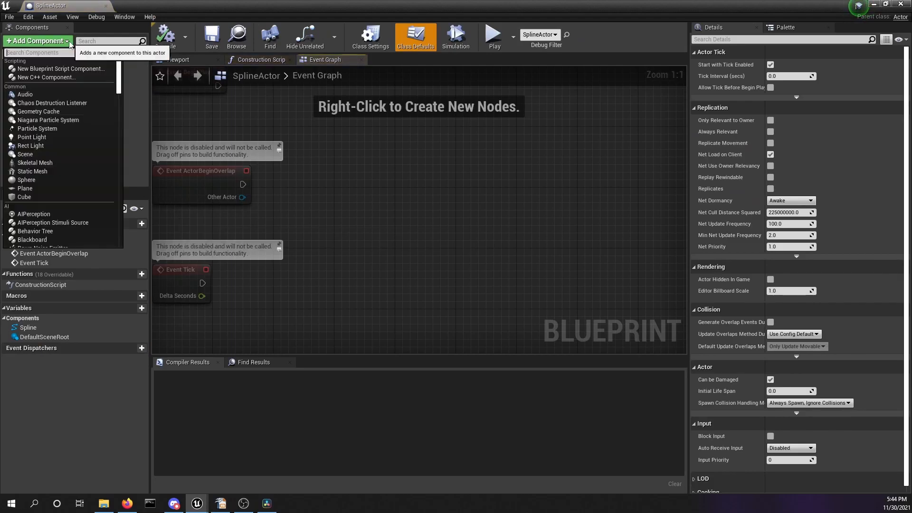
type("sp")
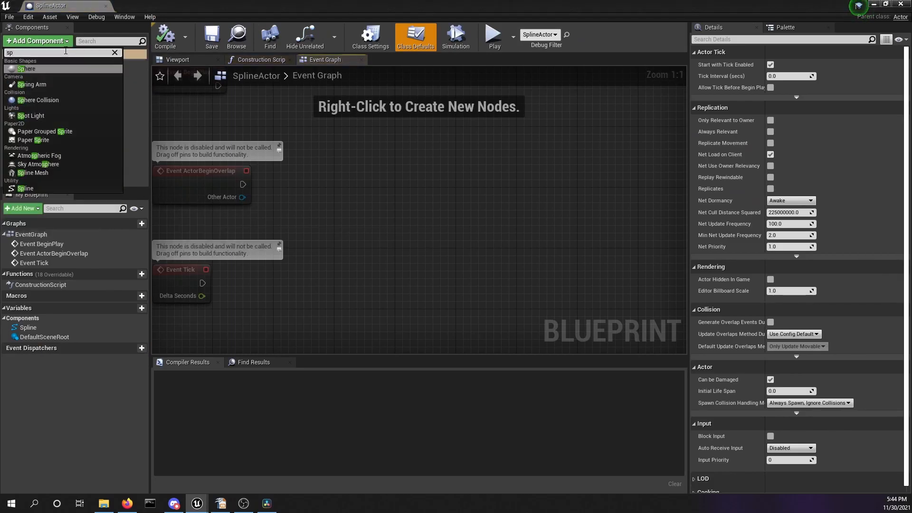
left_click(28, 68)
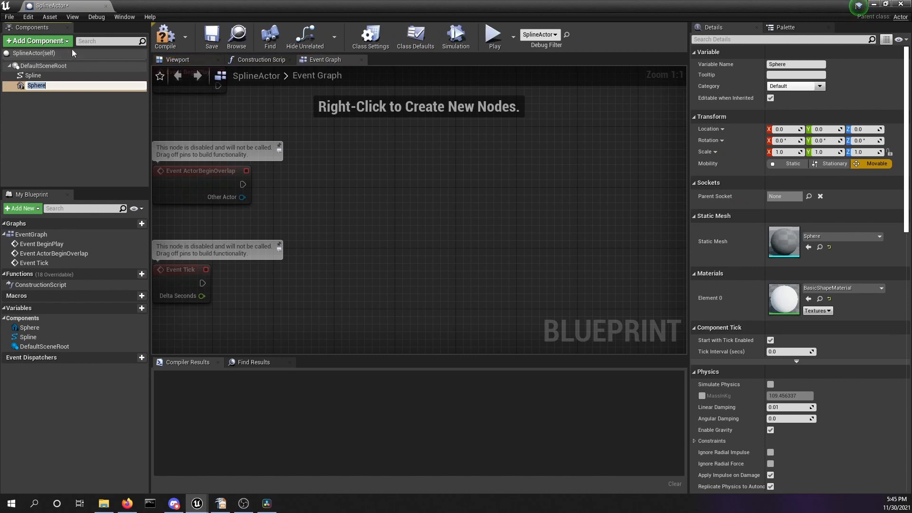
left_click(178, 59)
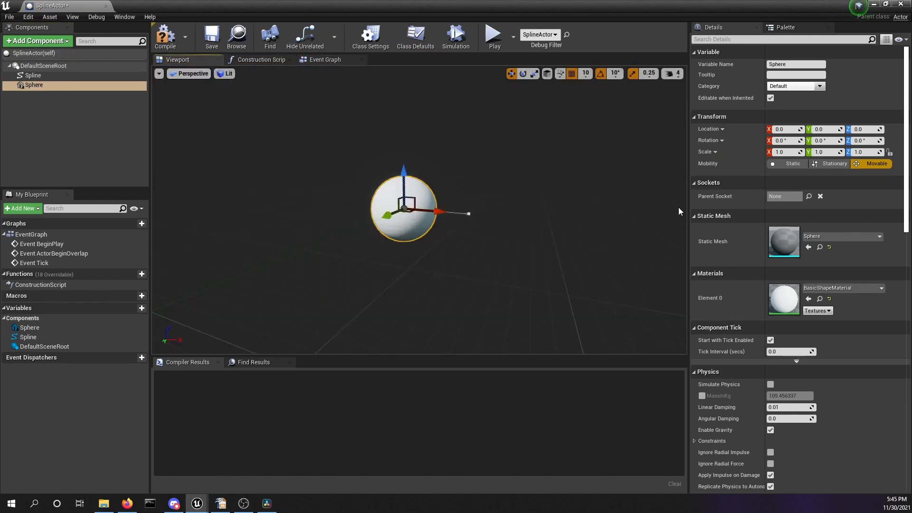
mouse_move(840, 287)
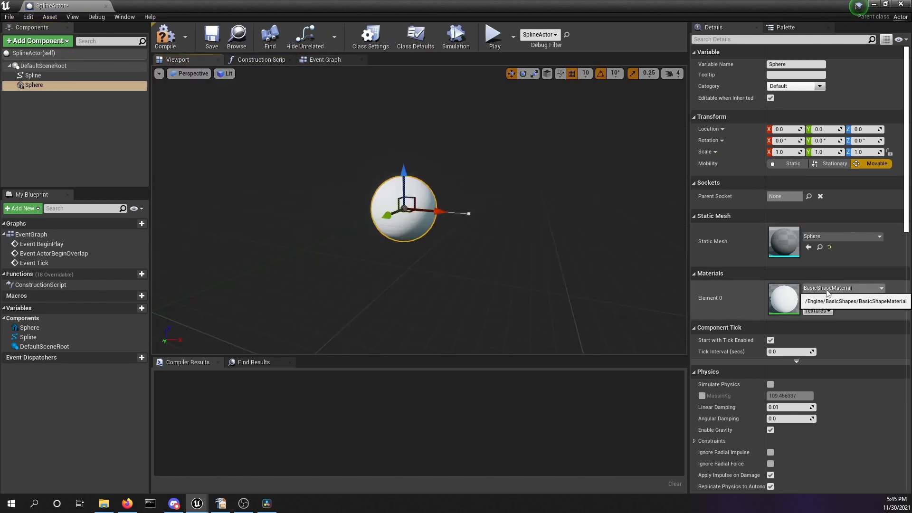
left_click(881, 287)
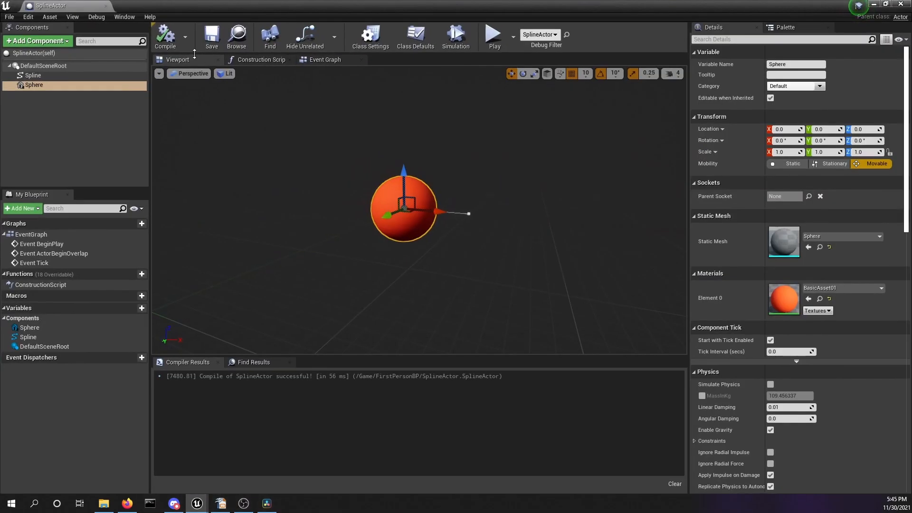
mouse_move(261, 59)
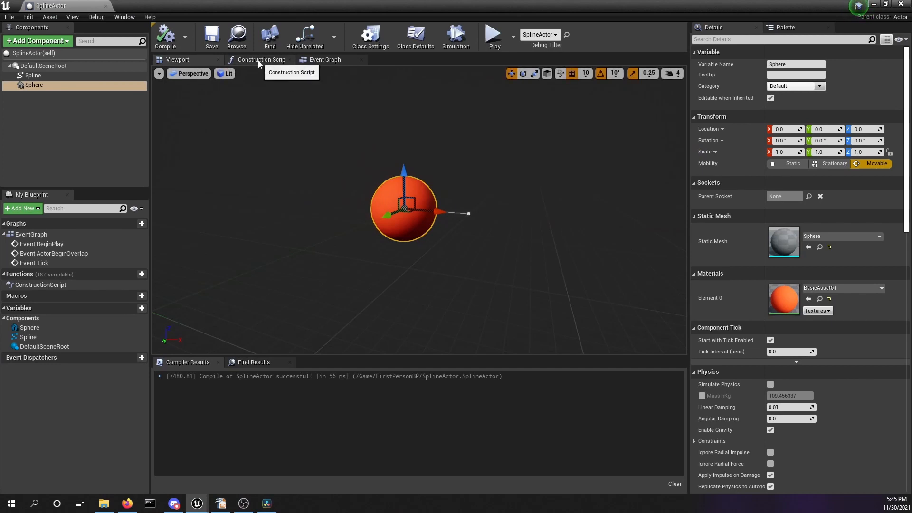
Step: In the Construction Script, reference the Spline and Sphere and add a SetRelativeLocation node for the Sphere
left_click(262, 59)
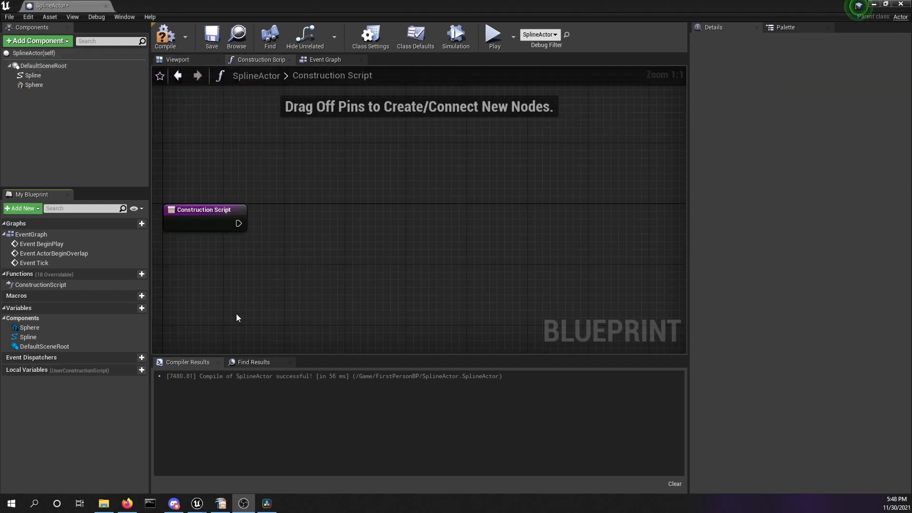
mouse_move(240, 313)
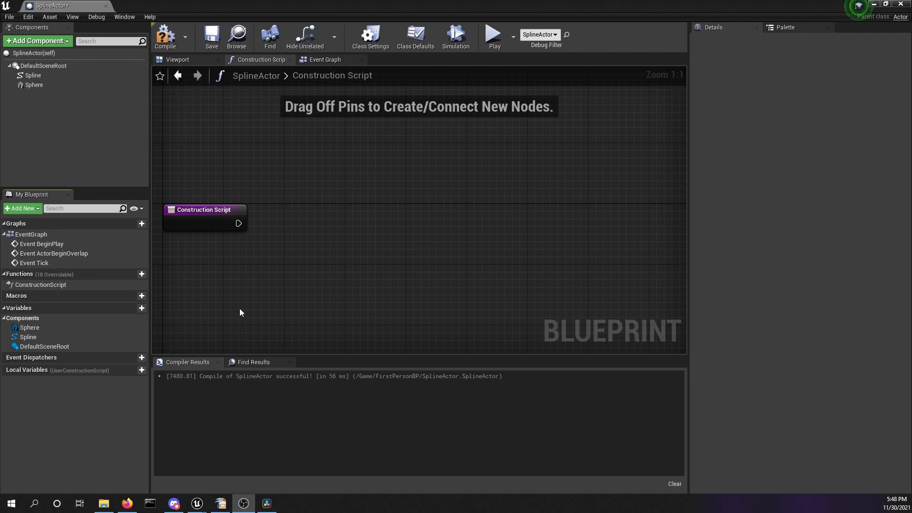
mouse_move(250, 297)
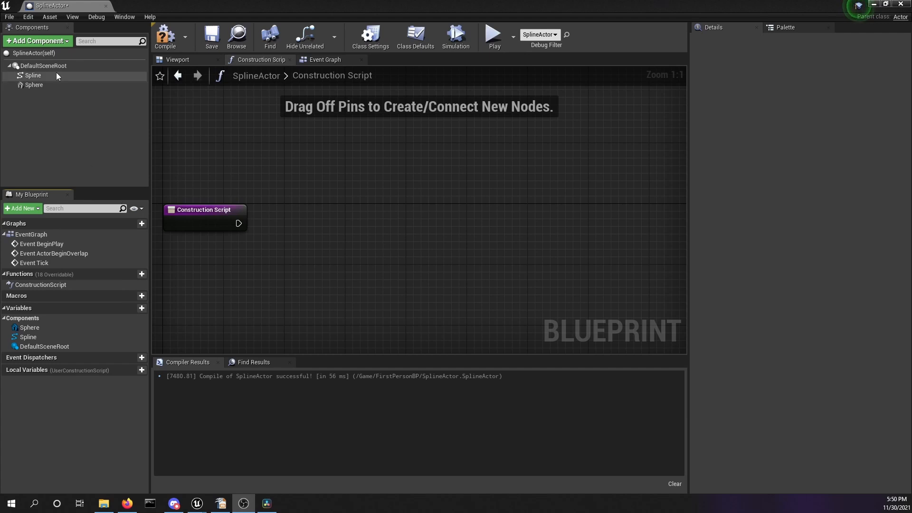
left_click(32, 75)
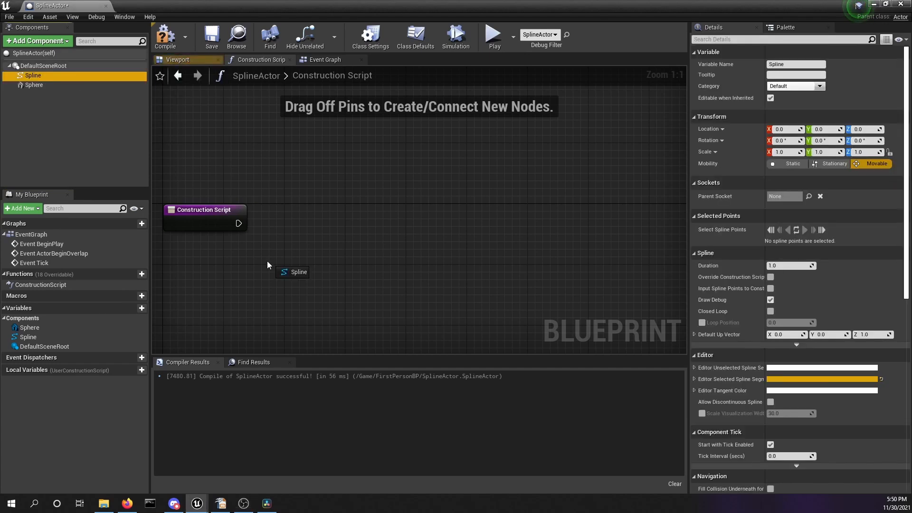
left_click(298, 272)
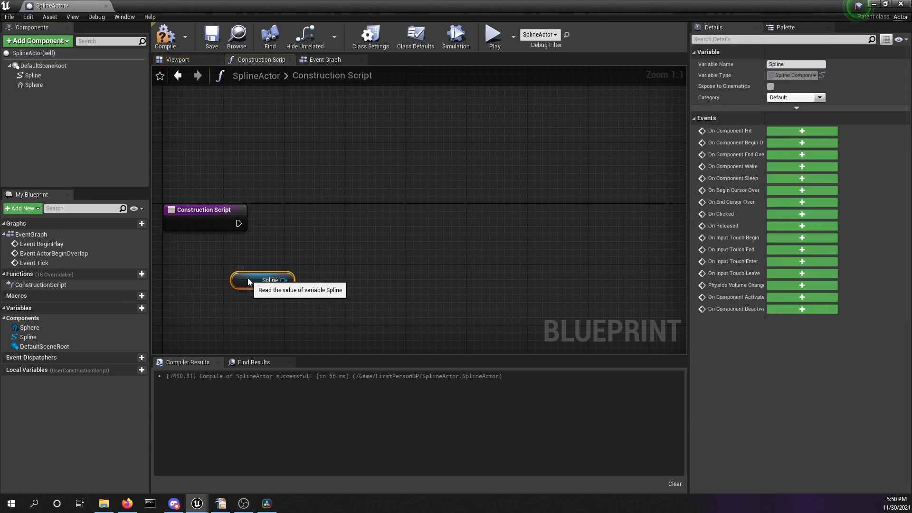
left_click(34, 84)
type("set ")
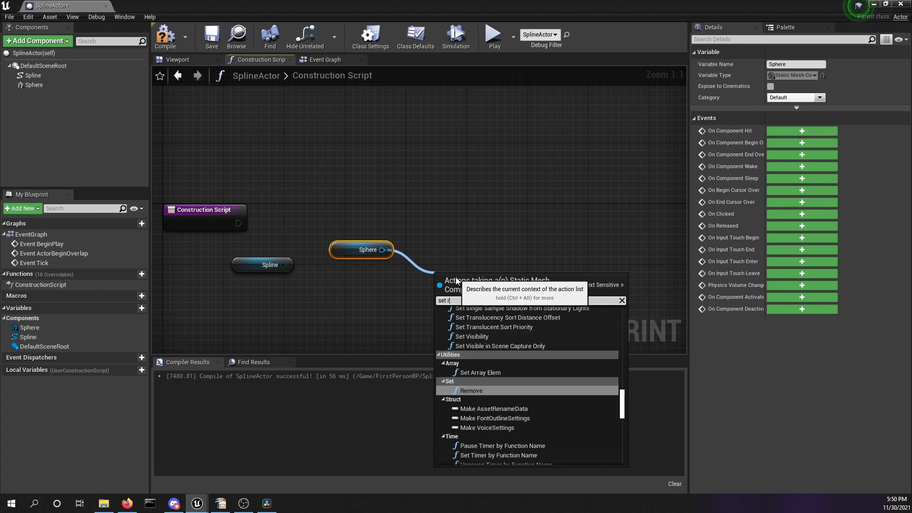
type("rel")
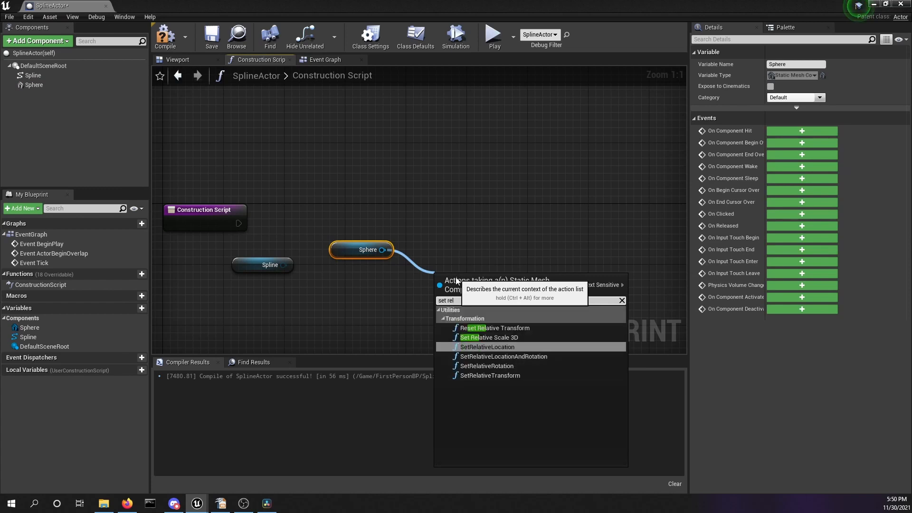
left_click(488, 346)
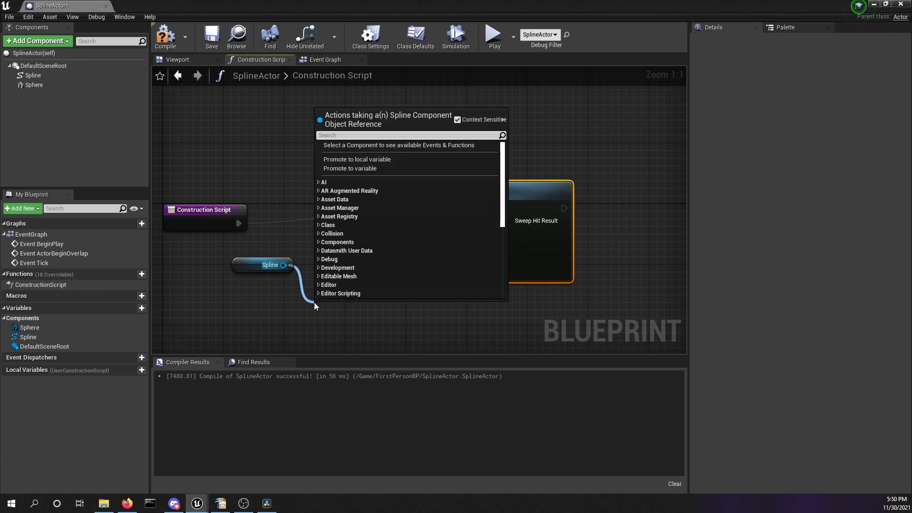
Step: Feed Get Location at Distance Along Spline into New Location with an instance-editable Distance variable, then compile
type("get loca")
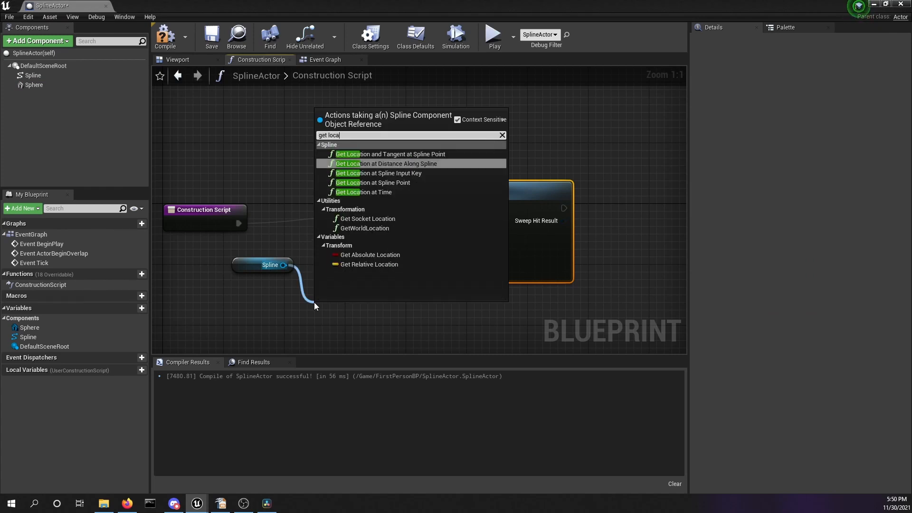
left_click(388, 163)
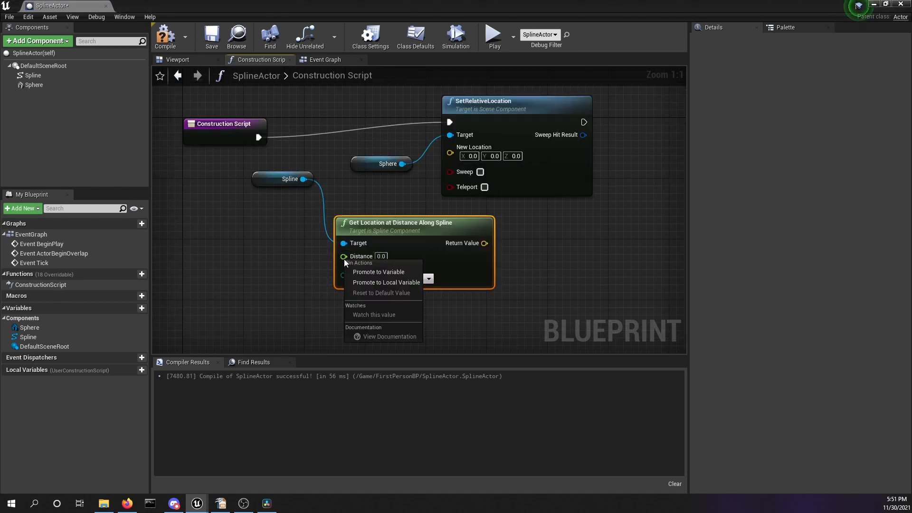
mouse_move(378, 272)
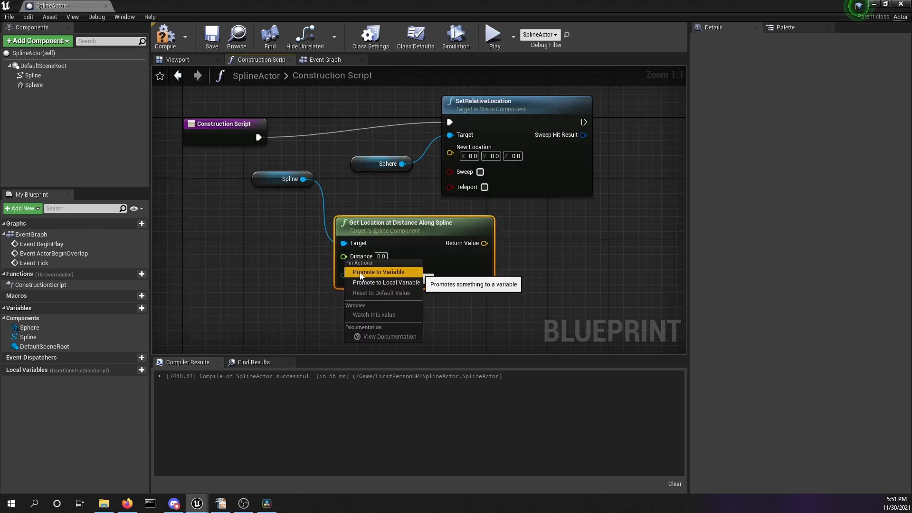
left_click(378, 271)
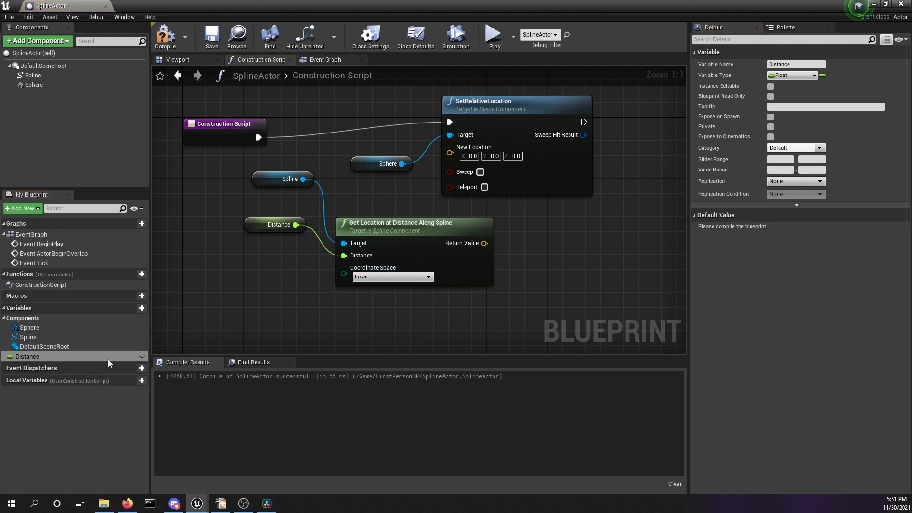
mouse_move(770, 86)
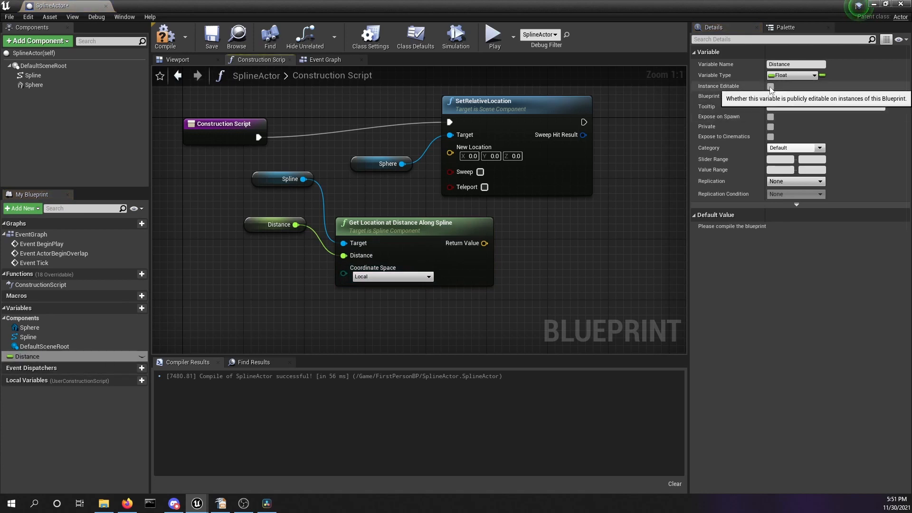
left_click(770, 86)
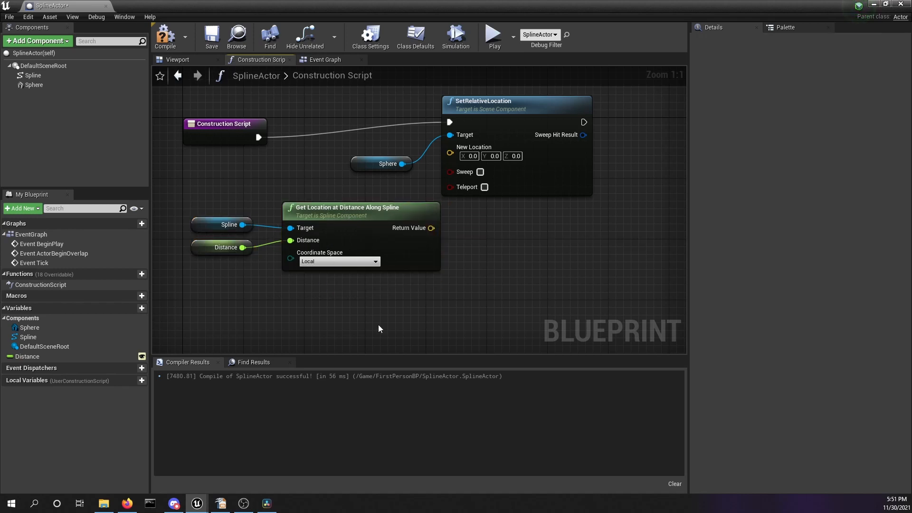
mouse_move(340, 261)
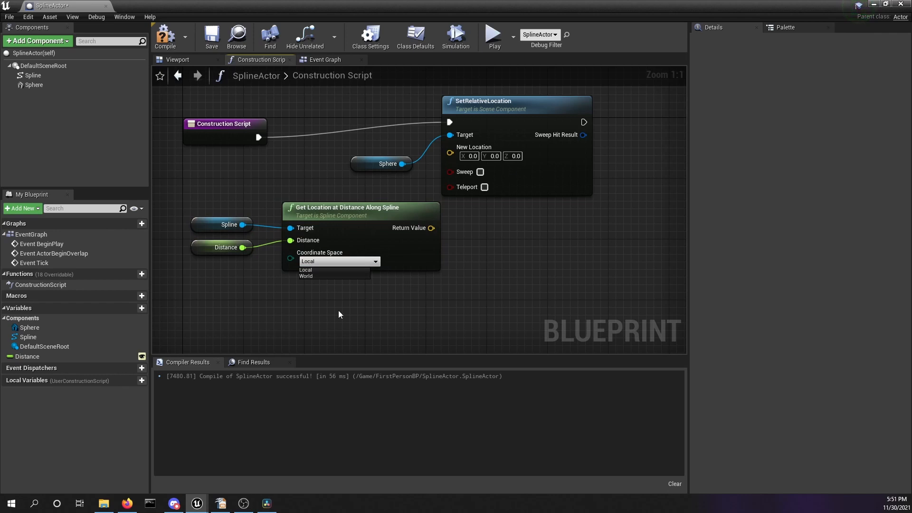
mouse_move(343, 287)
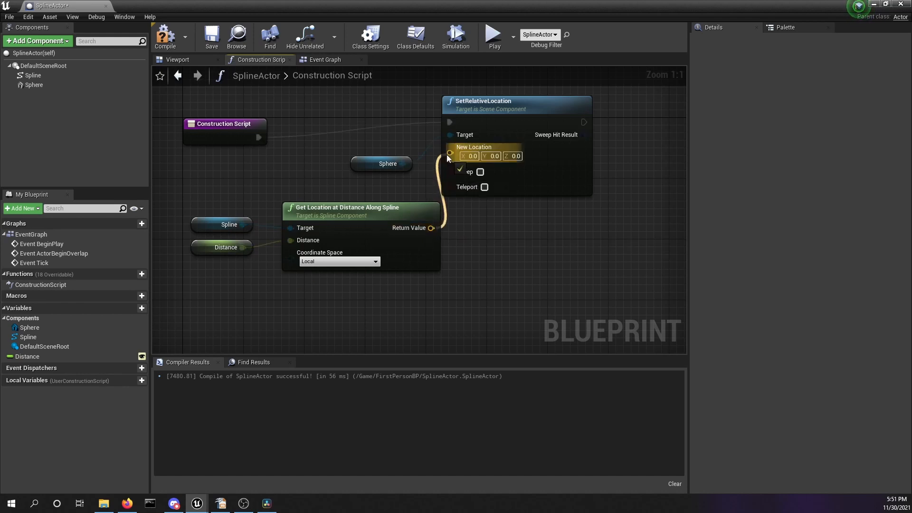
left_click(388, 163)
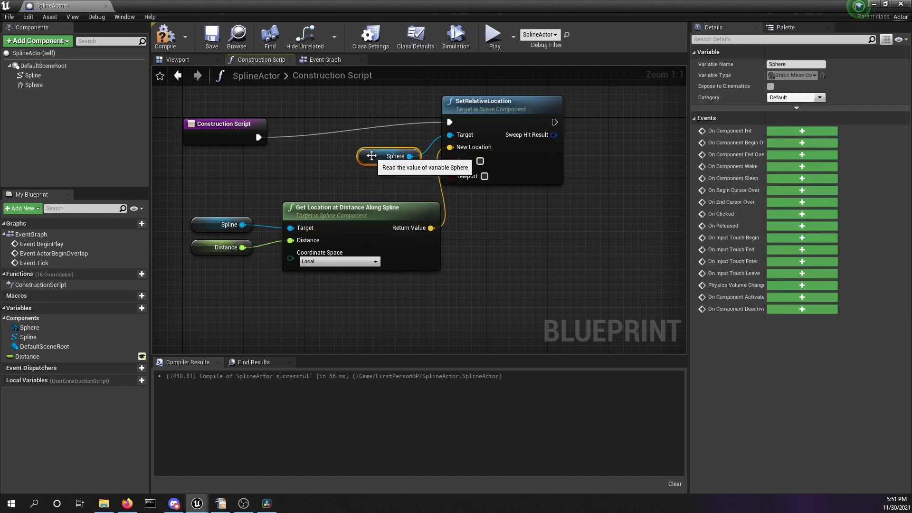
left_click(211, 37)
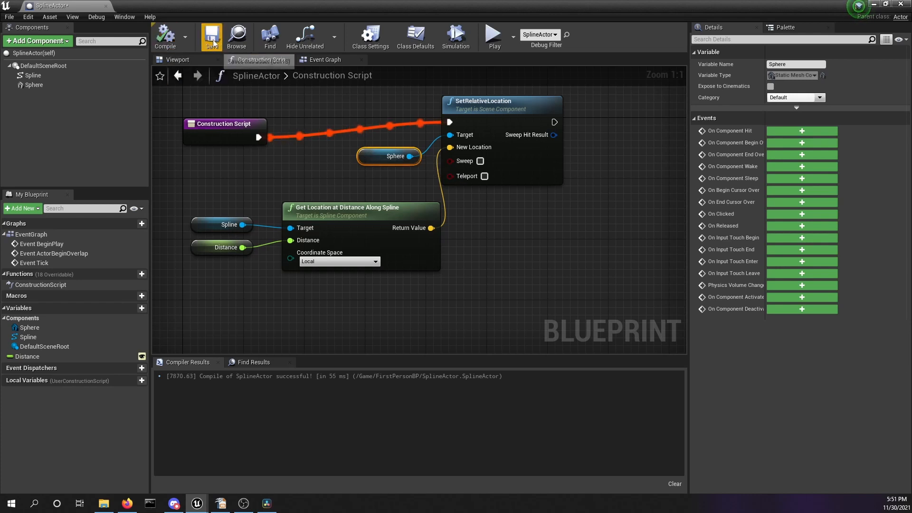
Step: Save SplineActor and return to the level where the placed actor exposes its Distance property
left_click(211, 36)
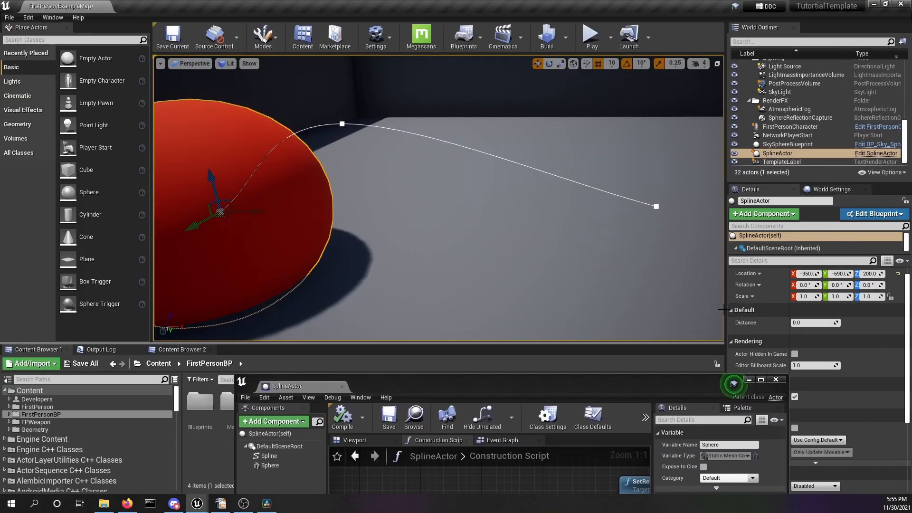
left_click(776, 378)
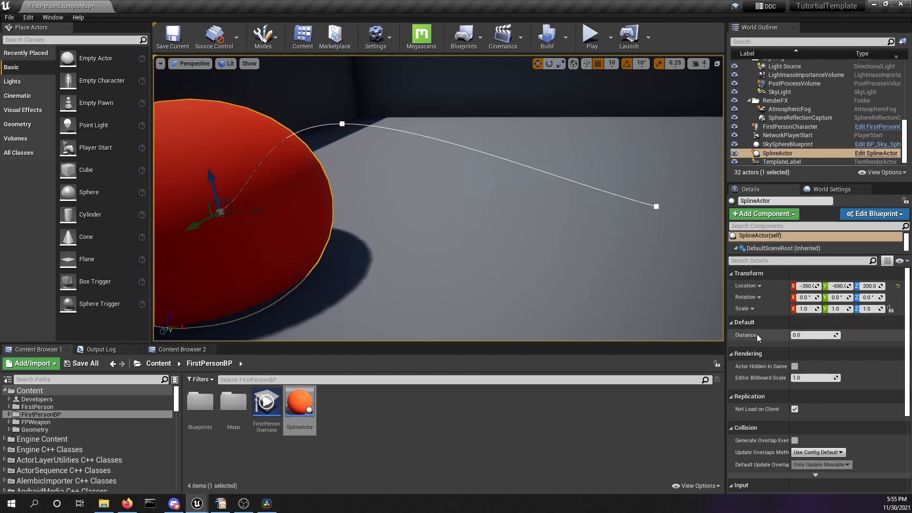
mouse_move(756, 328)
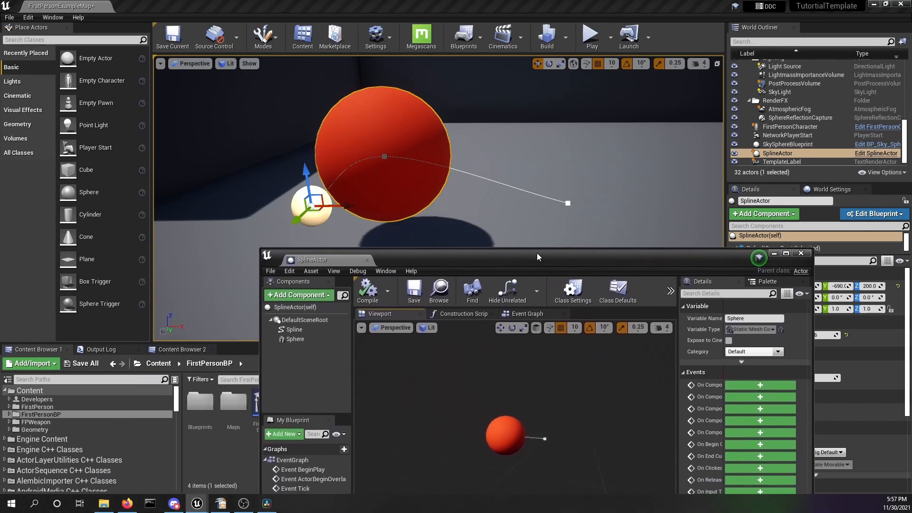
Step: Select the Spline component and set the placed actor's Distance to about 46.2
left_click(323, 247)
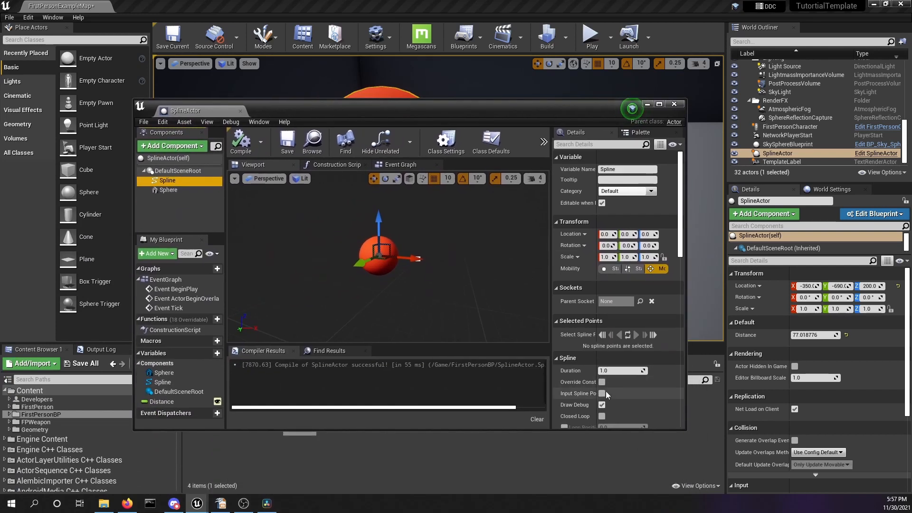
left_click(602, 416)
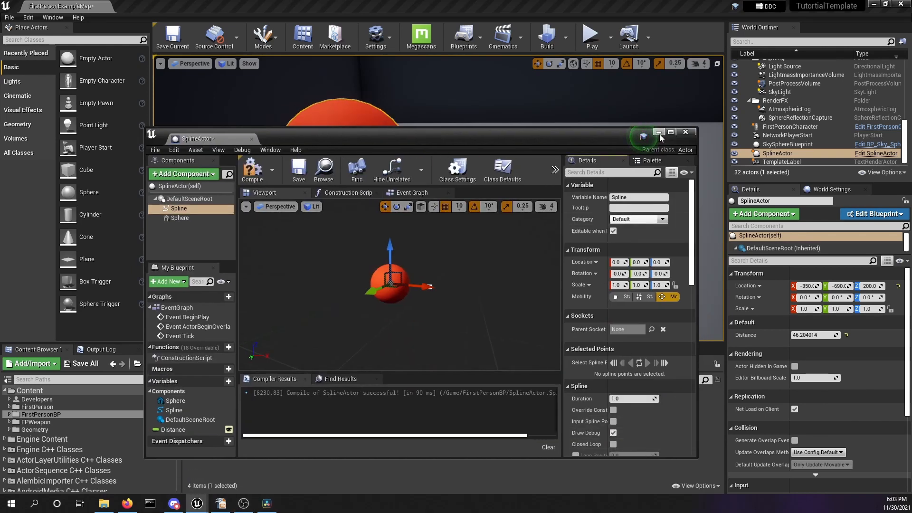
Step: Return to the SplineActor blueprint and confirm another successful compile with Distance at 46.204014
left_click(684, 132)
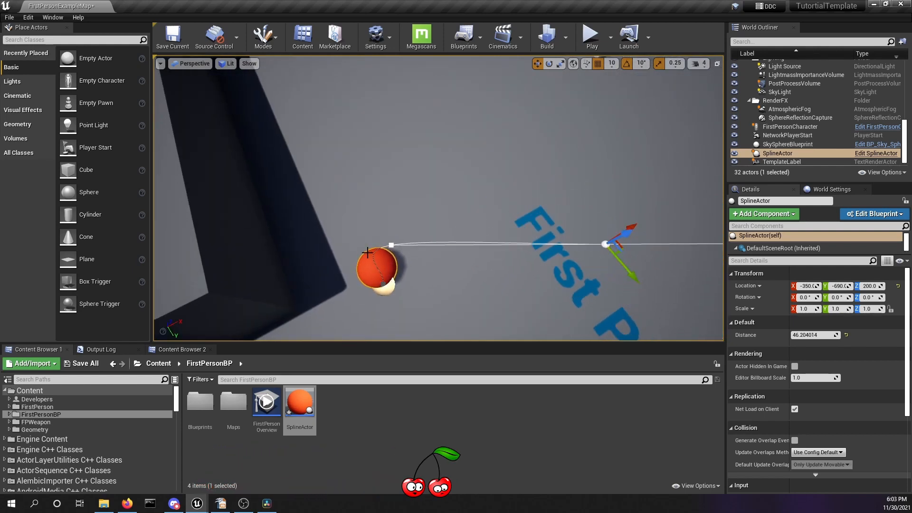
left_click(390, 244)
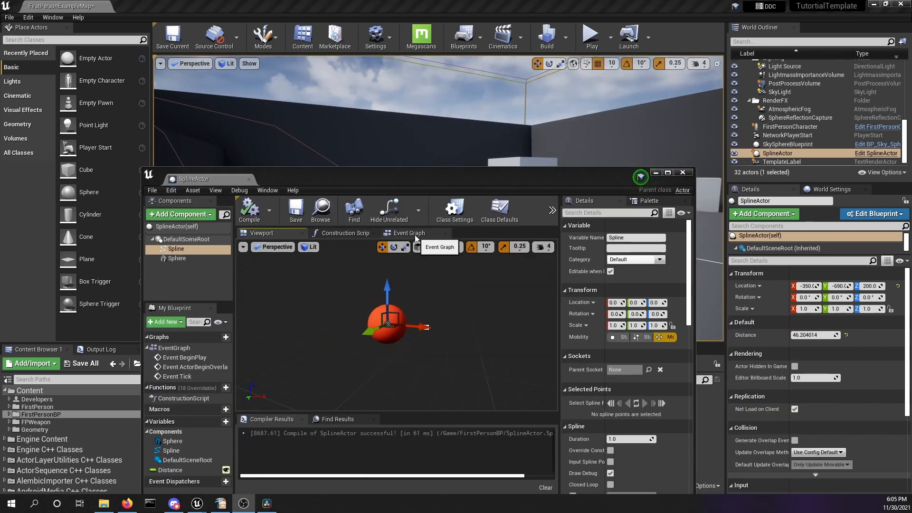
Step: In the Event Graph, add Cast To FirstPersonCharacter after BeginPlay fed by Get Player Pawn
left_click(667, 172)
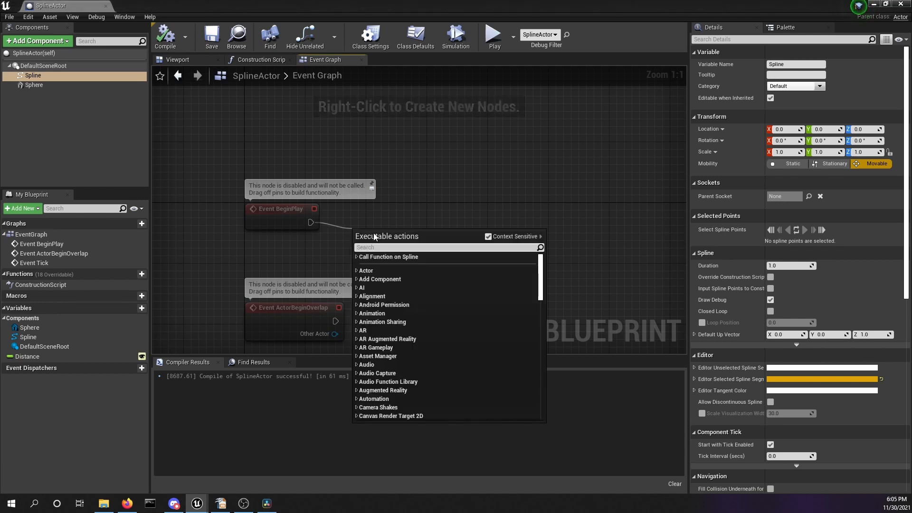
mouse_move(453, 241)
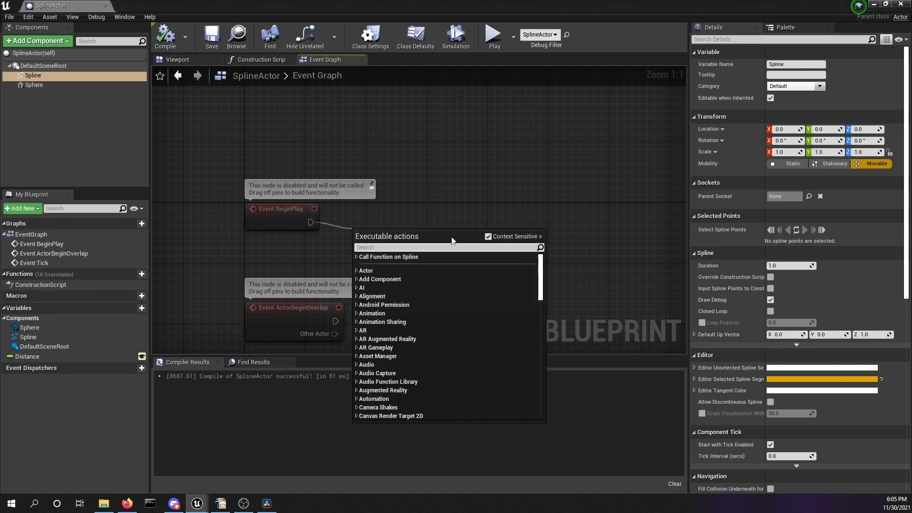
type("cast tio")
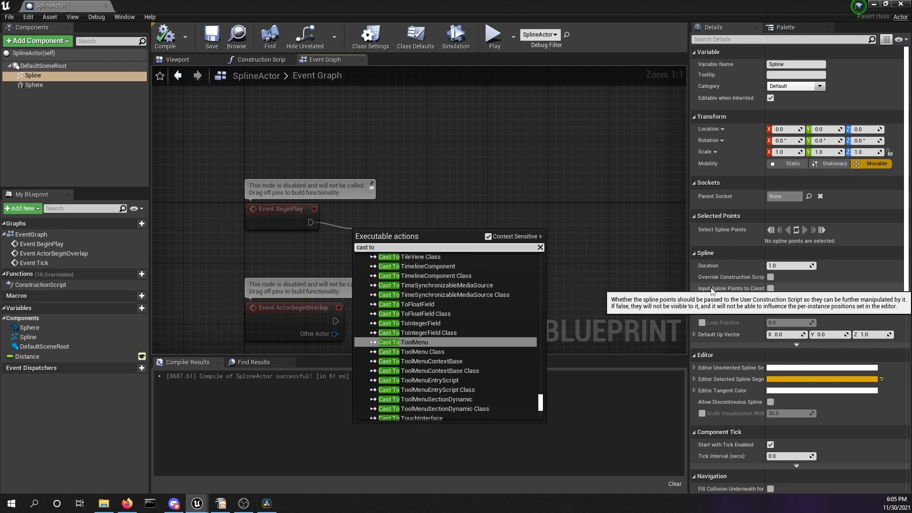
type("fir")
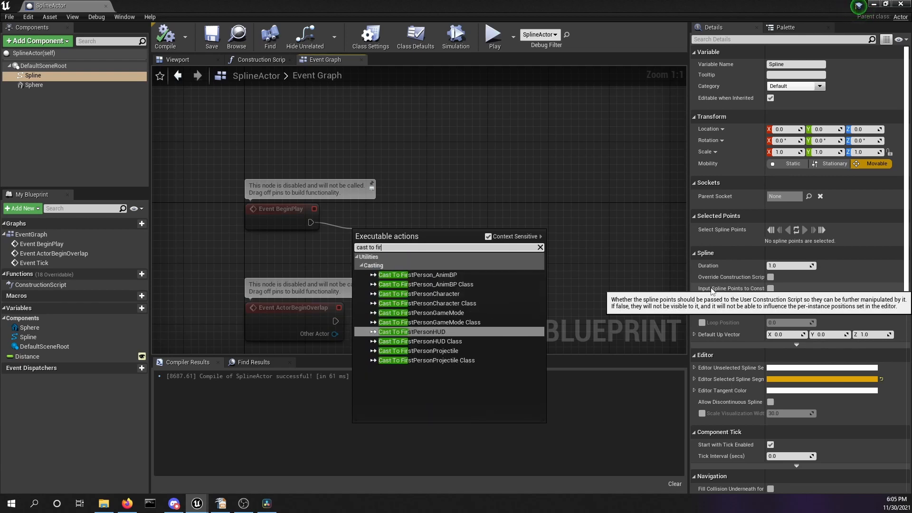
type("st")
type("get player")
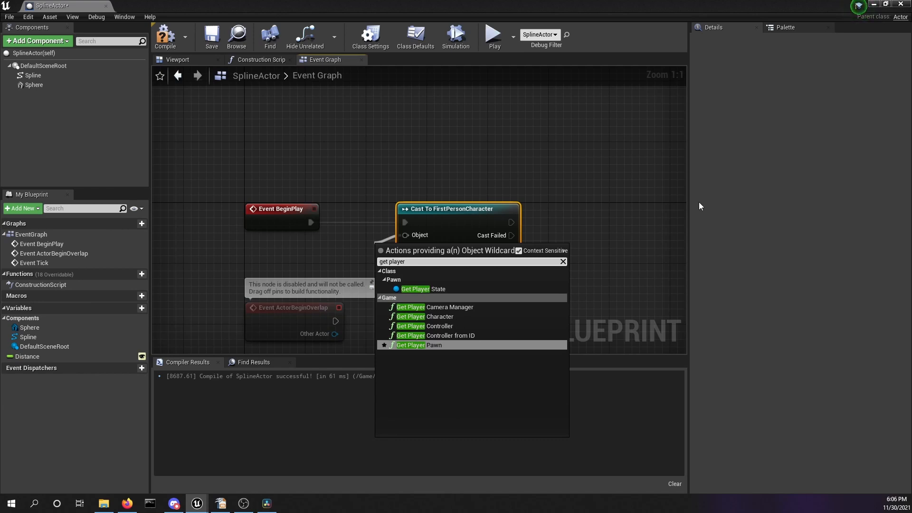
left_click(417, 345)
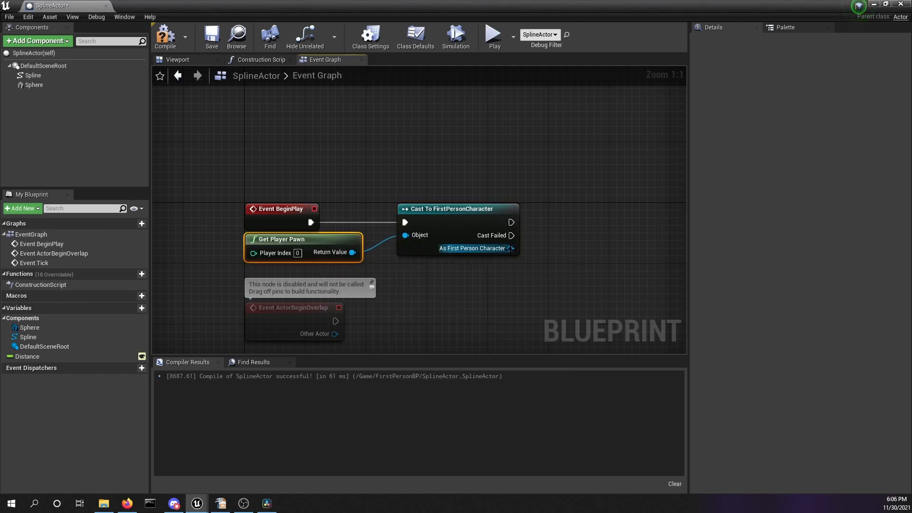
mouse_move(509, 248)
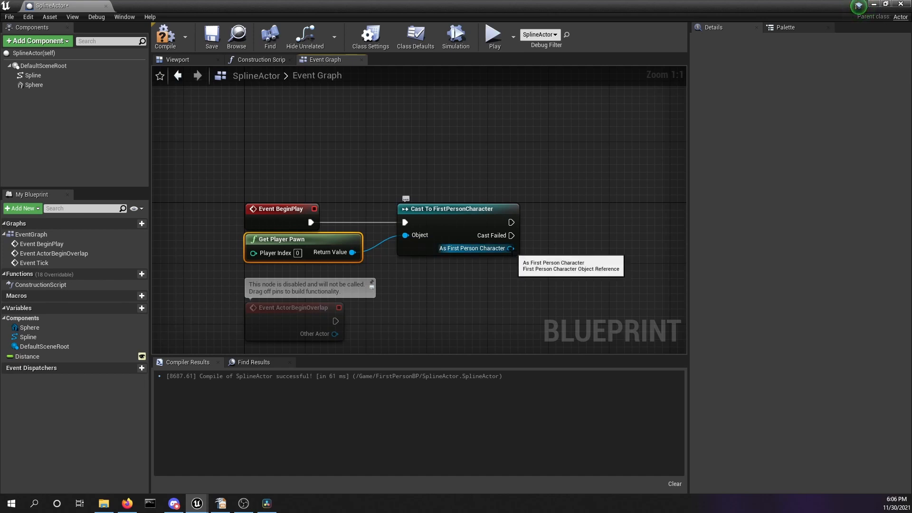
Step: Promote the cast result to a First Person Character variable and compile
right_click(511, 248)
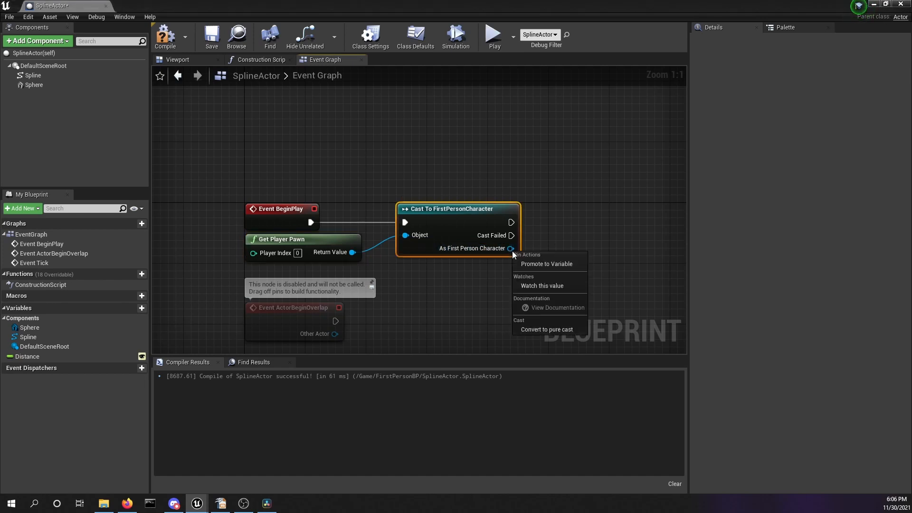
left_click(538, 267)
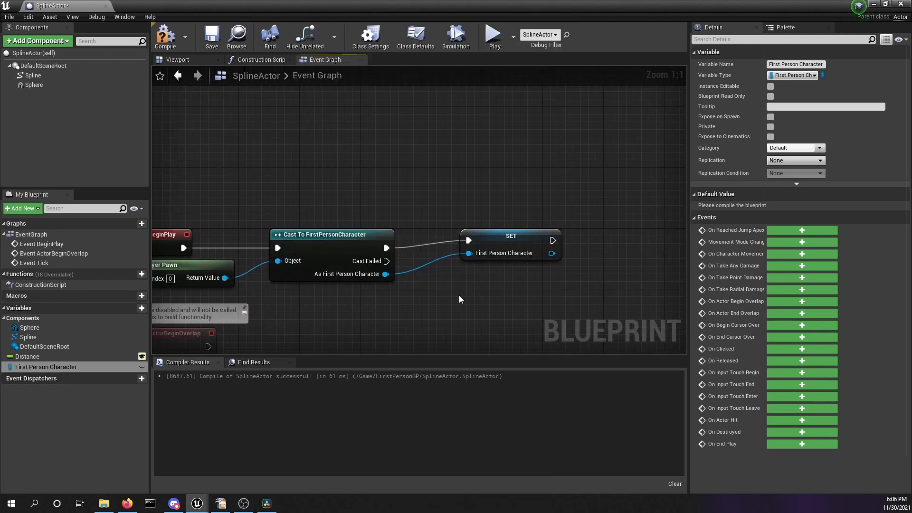
mouse_move(166, 37)
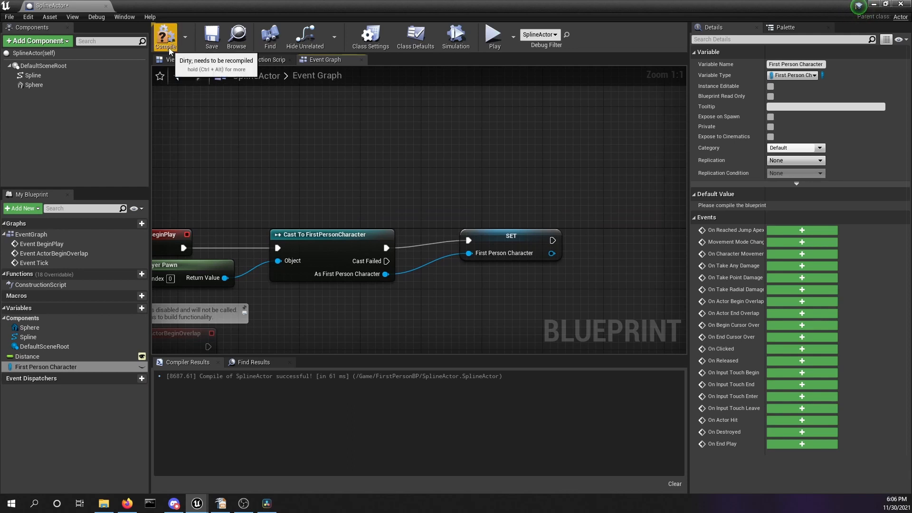
left_click(166, 36)
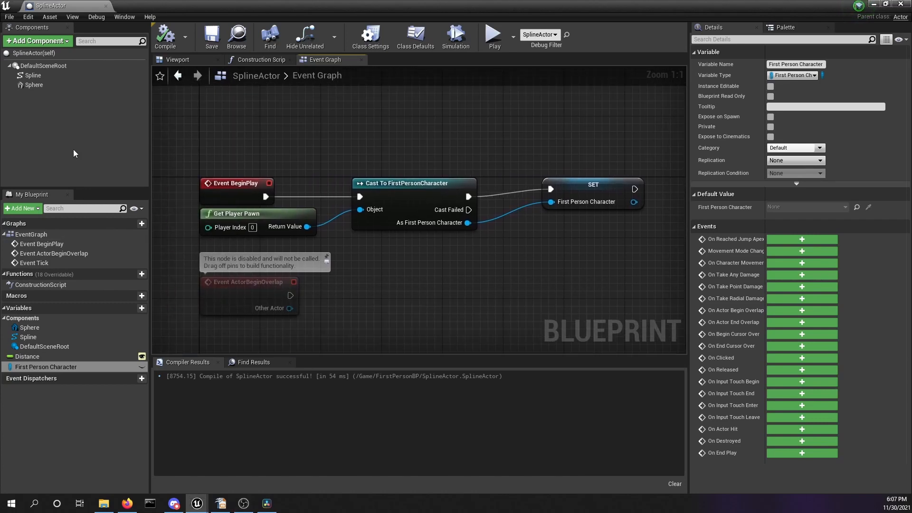
Step: On Event Tick, set the Sphere's relative location from the spline point closest to First Person Character's world location
left_click(29, 327)
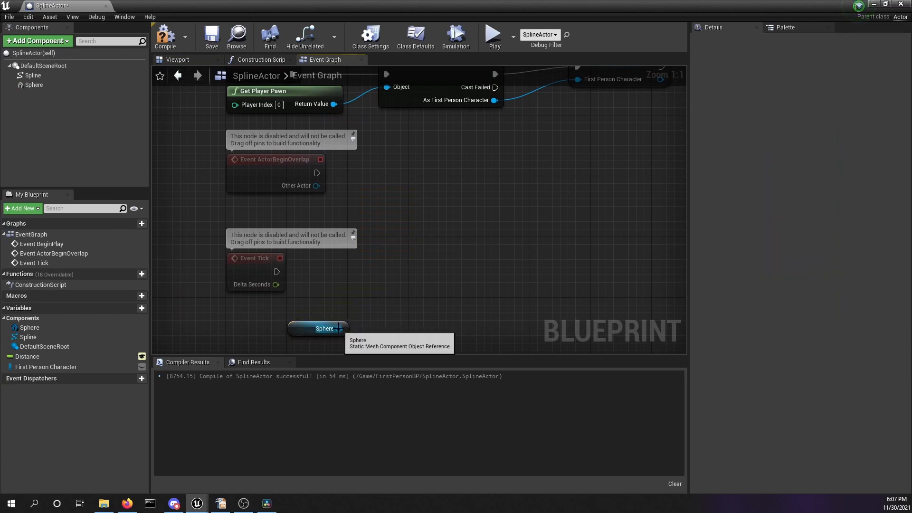
mouse_move(255, 268)
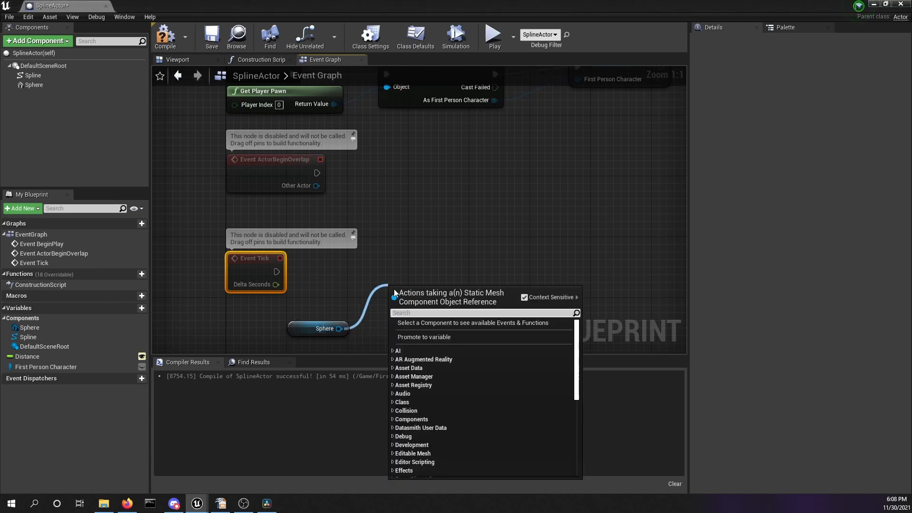
type("set rela")
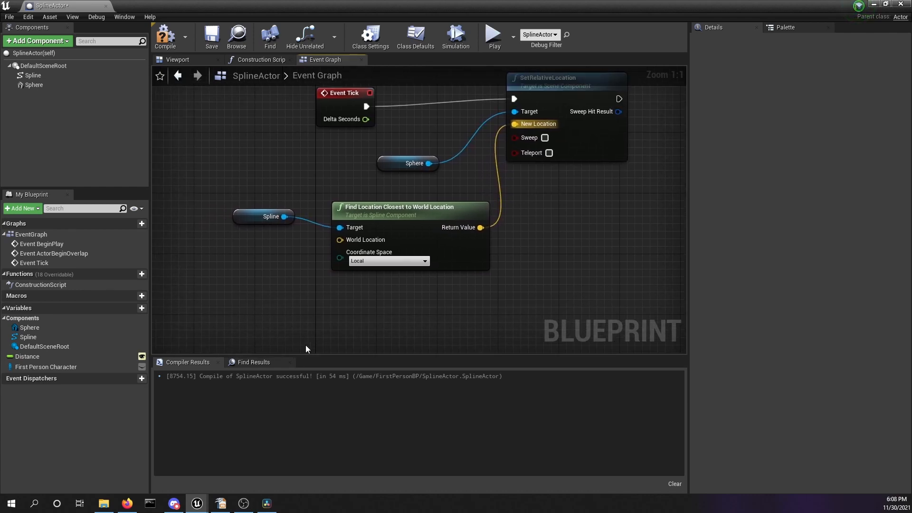
mouse_move(195, 330)
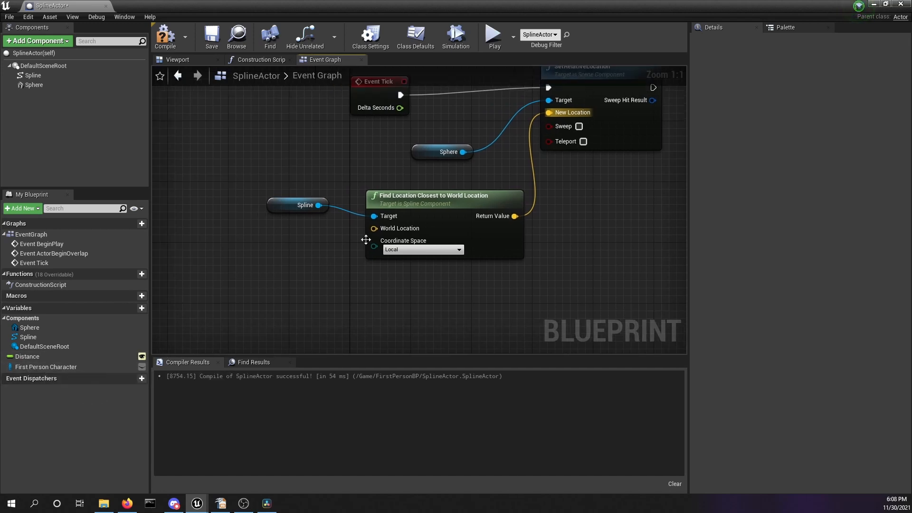
mouse_move(46, 367)
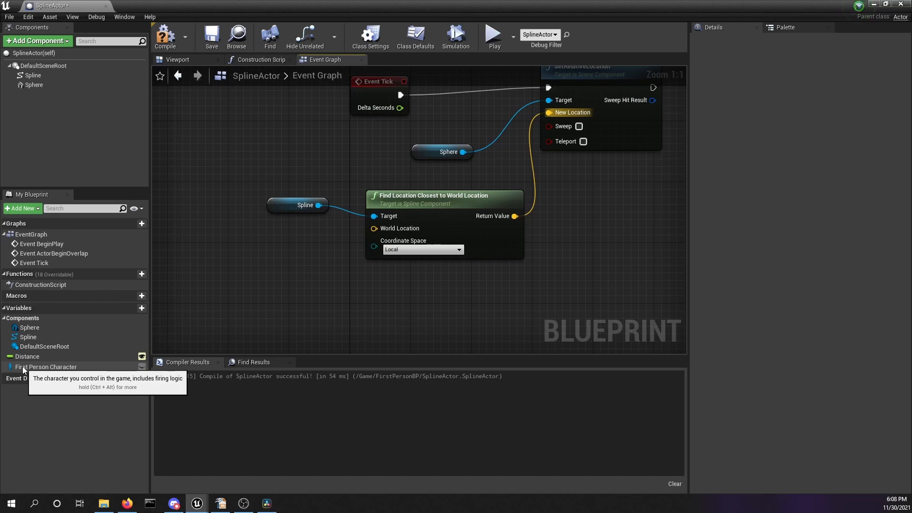
left_click(45, 367)
type("get world")
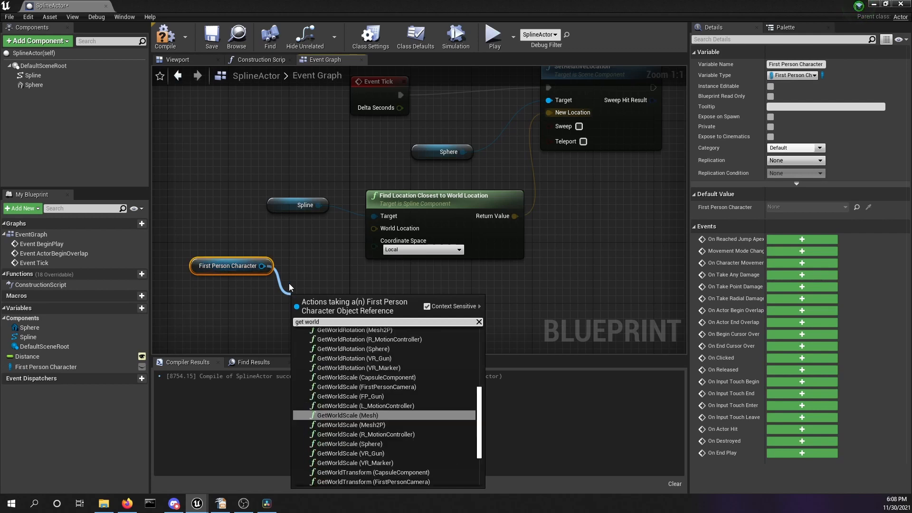
type("loca")
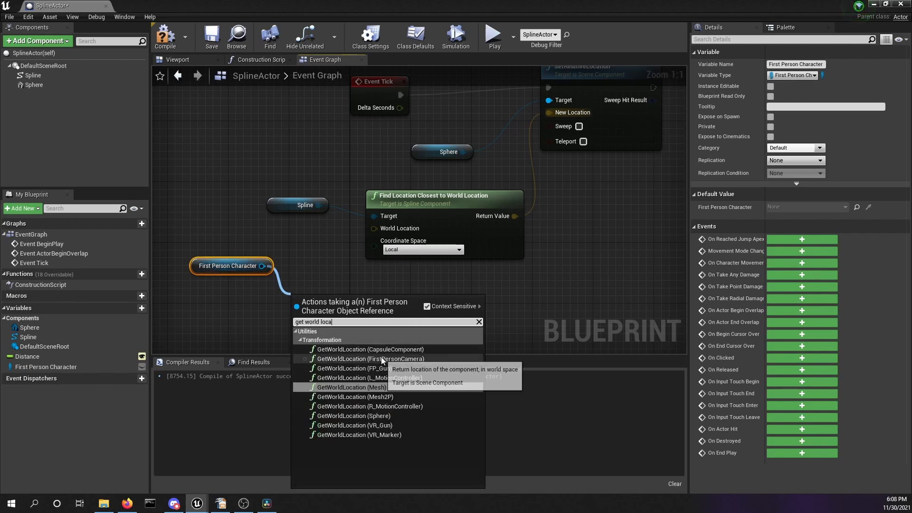
left_click(371, 359)
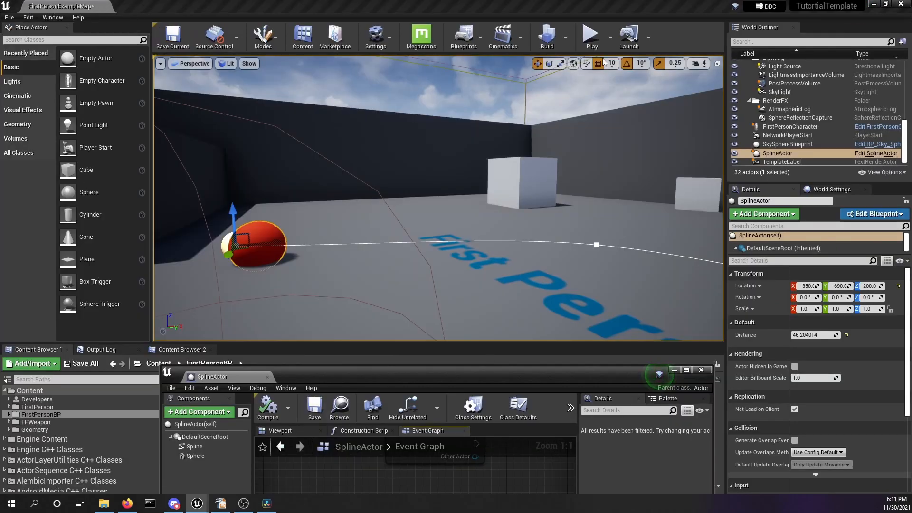
Step: Launch a play session so the sphere appears ahead of the first-person player
left_click(589, 33)
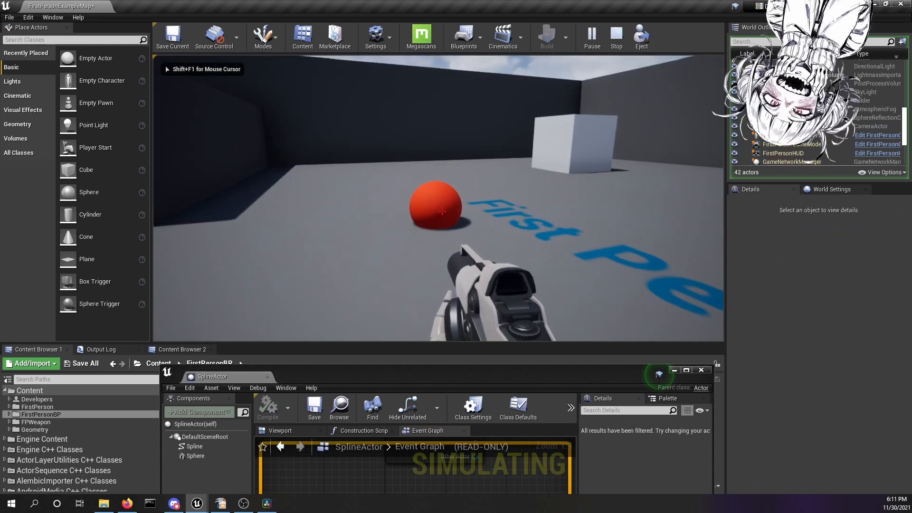